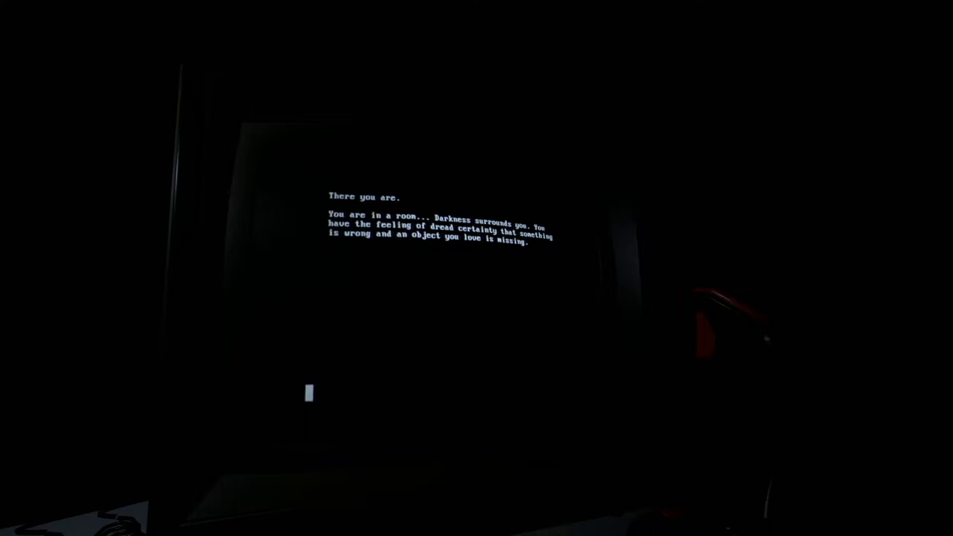
# - Enter chat-like text ('hello', 'be, like') at the computer, then Escape back from settings to the terminal
pyautogui.write('he')
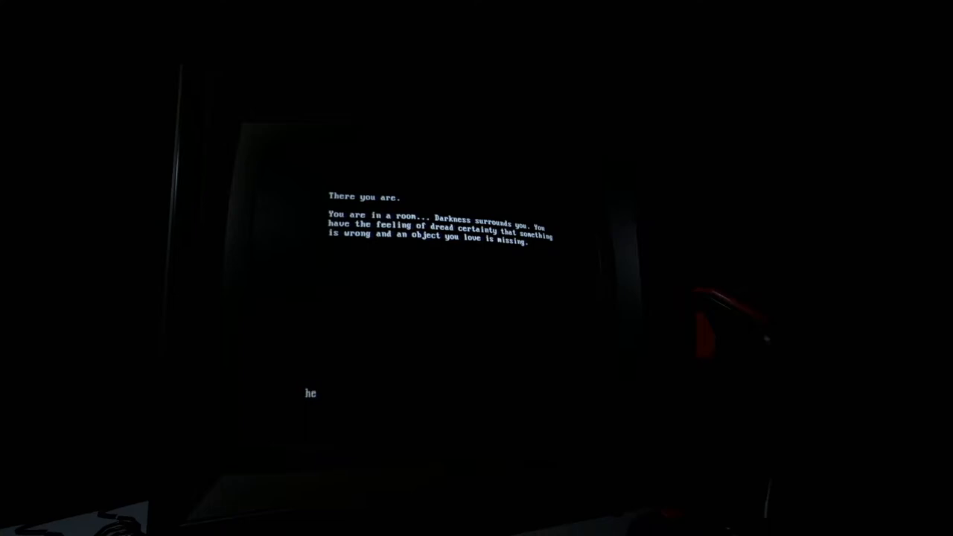
pyautogui.write('llo')
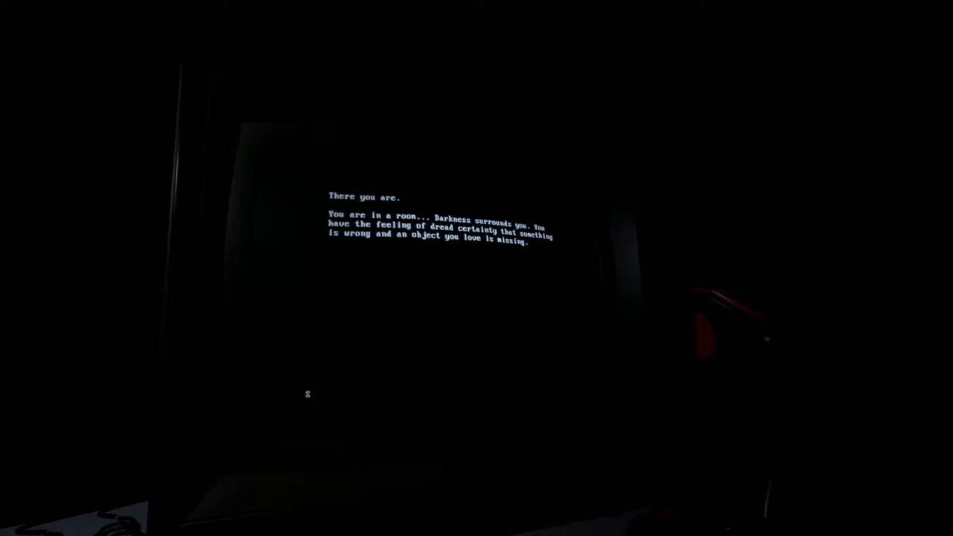
pyautogui.write('ubsri')
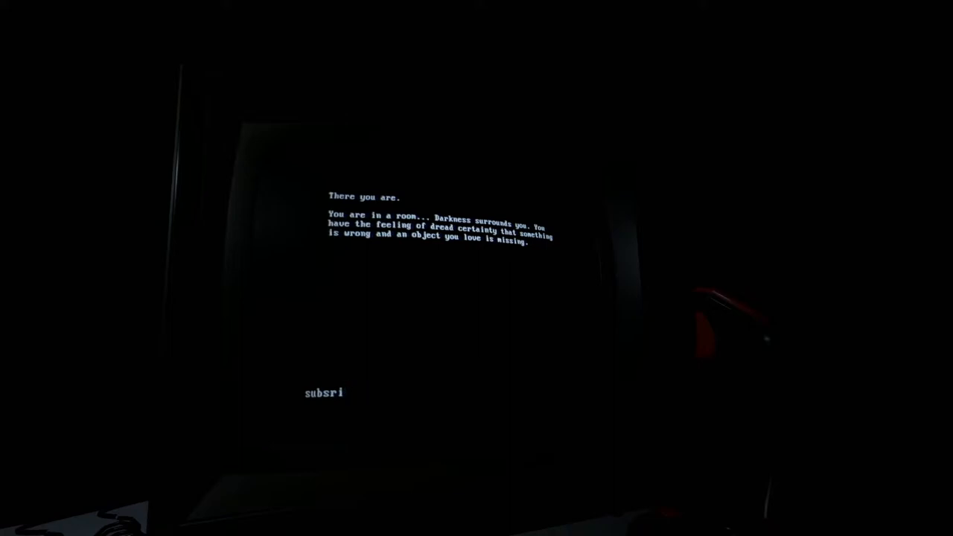
pyautogui.write('be, like')
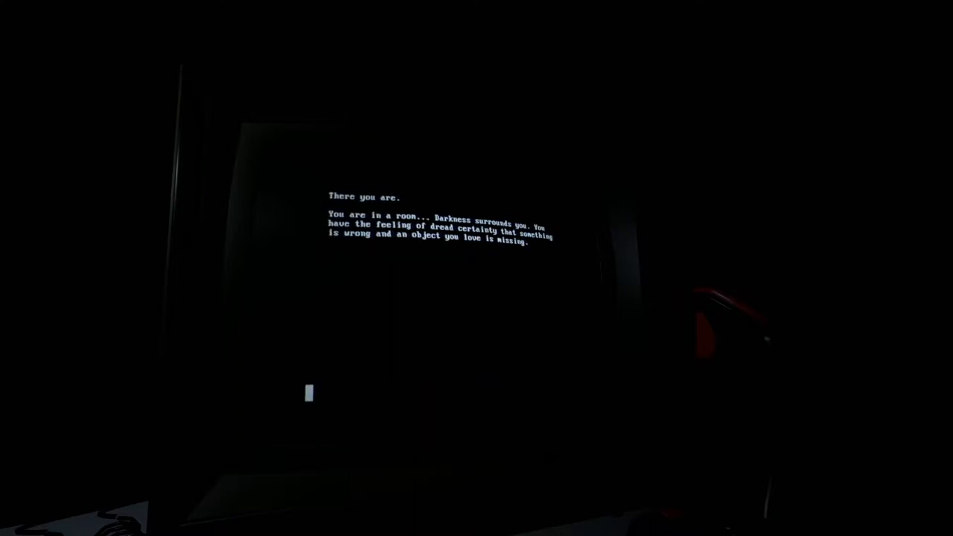
pyautogui.write('hello')
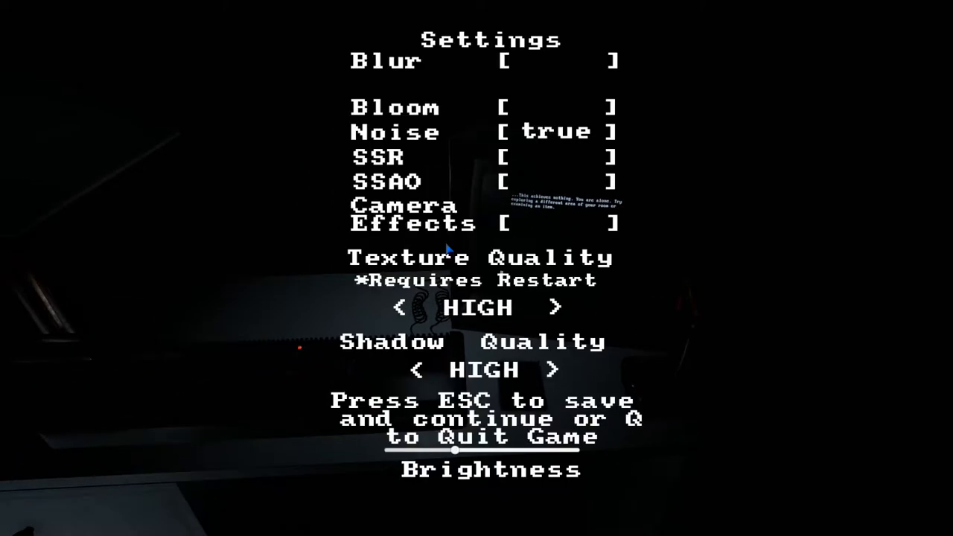
pyautogui.moveTo(454, 119)
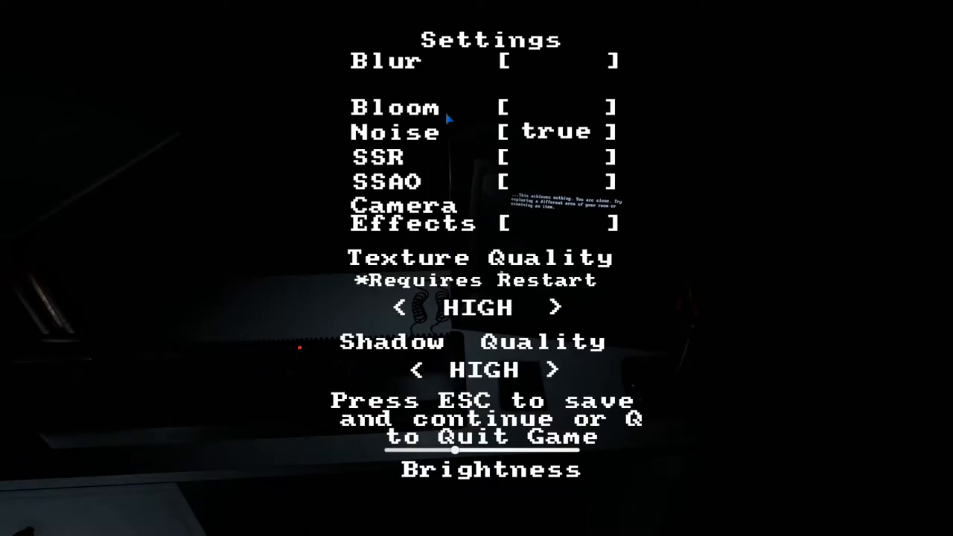
pyautogui.press('Escape')
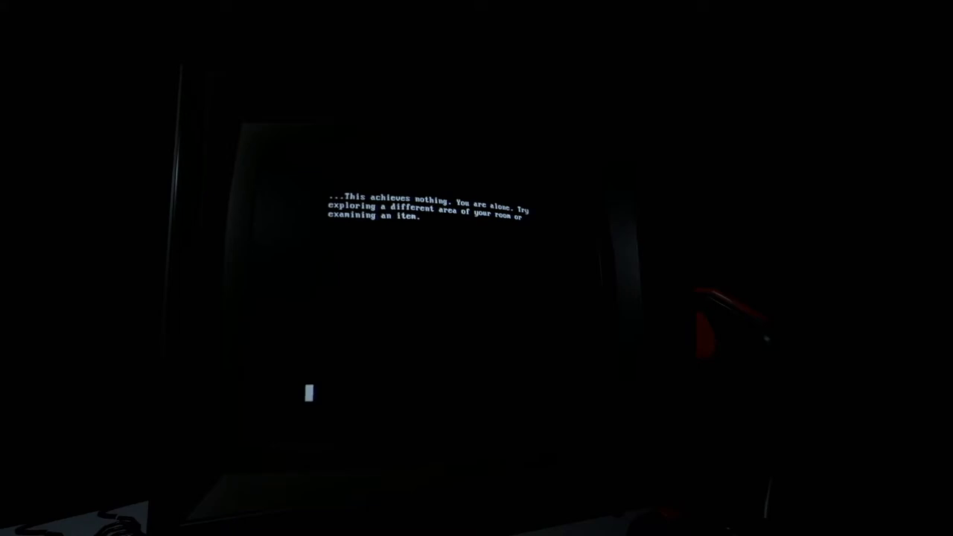
pyautogui.write('asudhfasuhf')
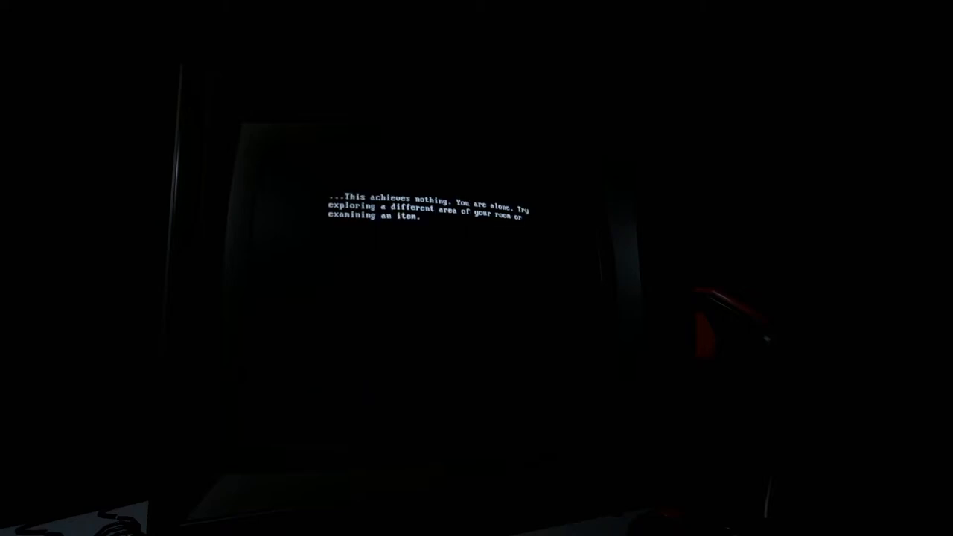
pyautogui.write('your gay')
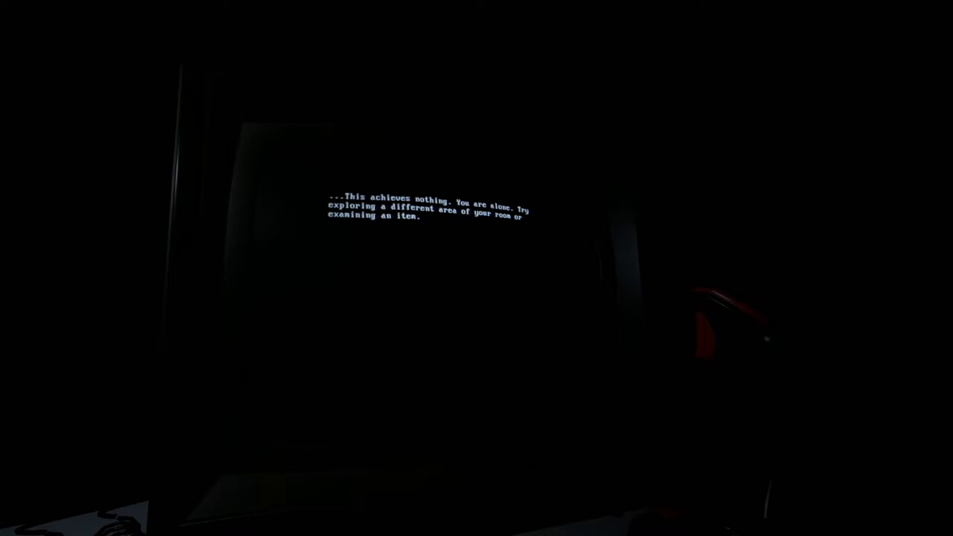
pyautogui.write('ioasf;oasfho;asfo;ashfo;ashf;kla')
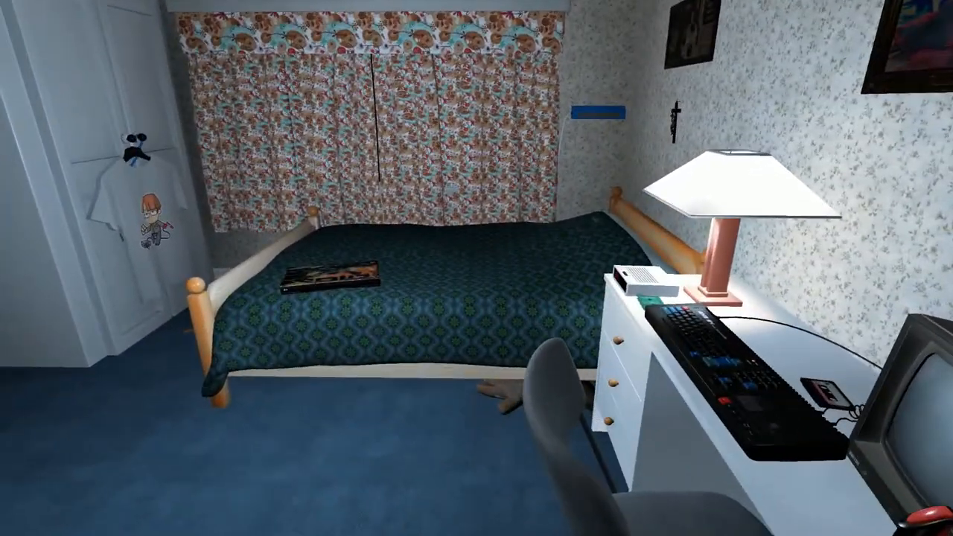
# - Look around the bedroom to take in the bed, lamp and desk
pyautogui.hscroll(-3)
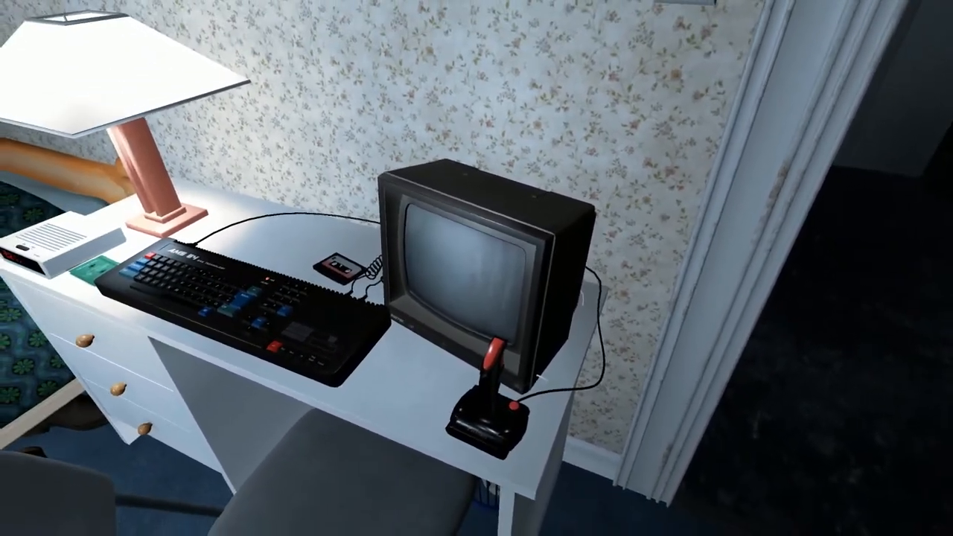
# - Look down at the desk's computer, small TV and joystick up close
pyautogui.scroll(-3)
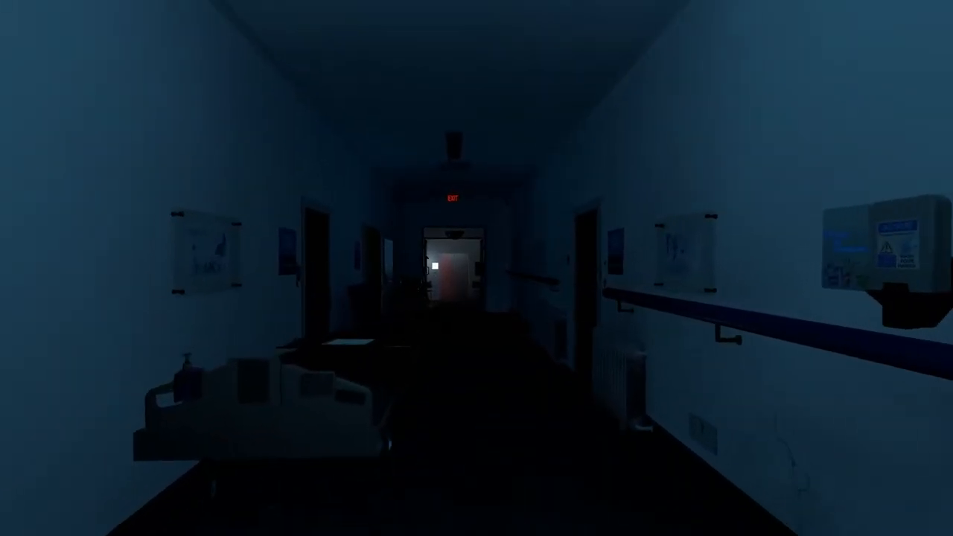
pyautogui.moveTo(477, 268)
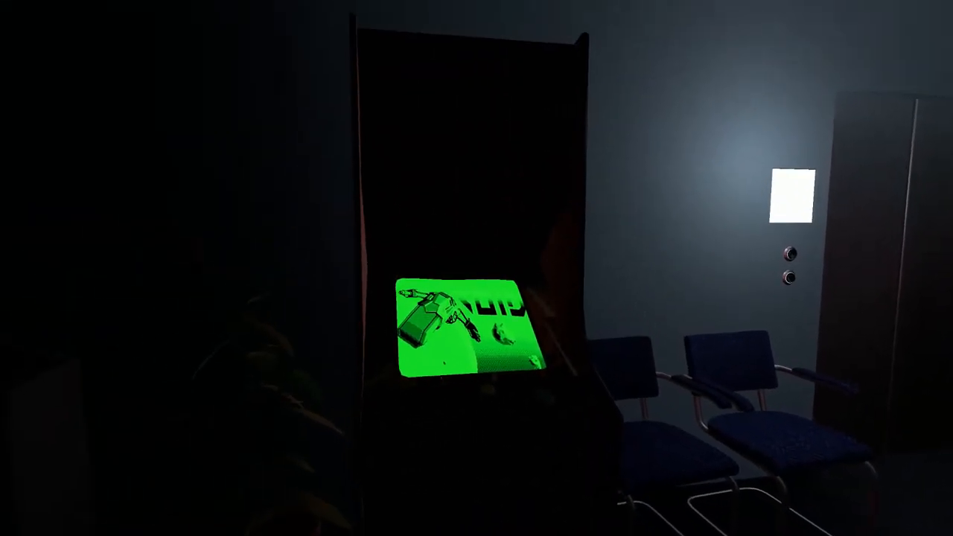
pyautogui.moveTo(477, 283)
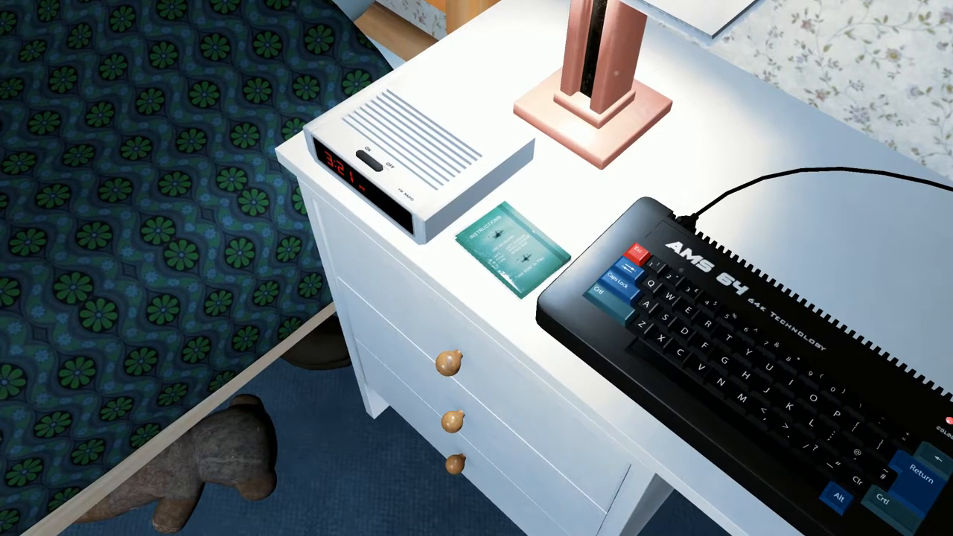
# - Examine the instructions card on the bedside table beside the computer
pyautogui.click(512, 253)
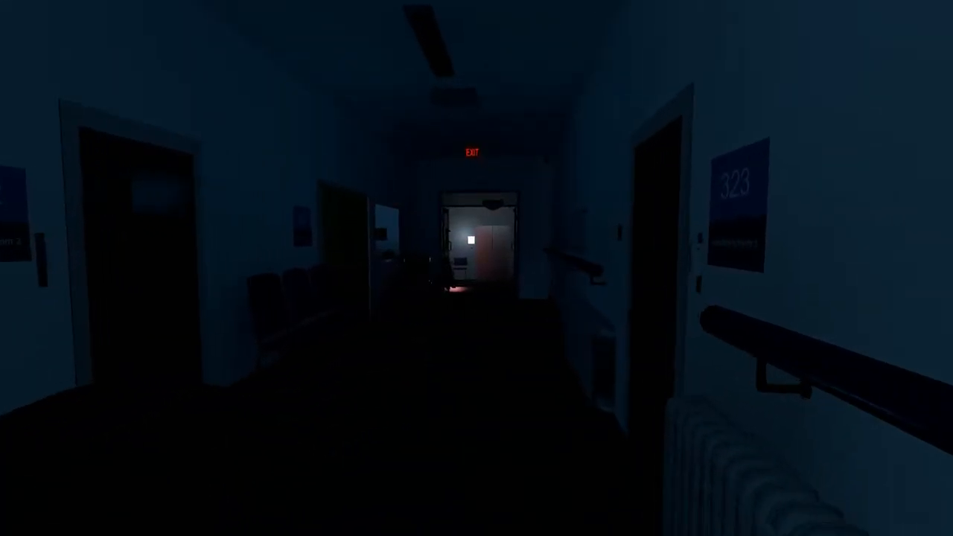
pyautogui.moveTo(477, 268)
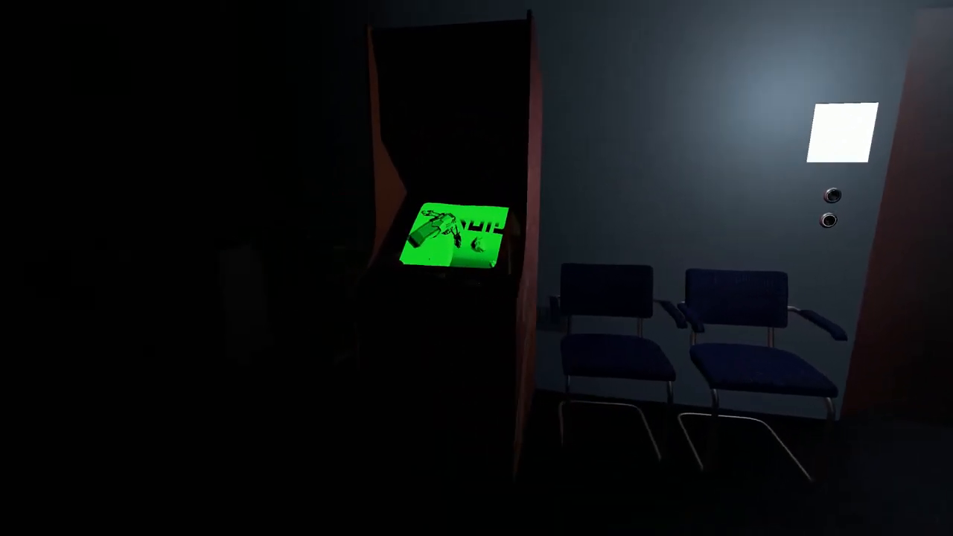
pyautogui.moveTo(454, 238)
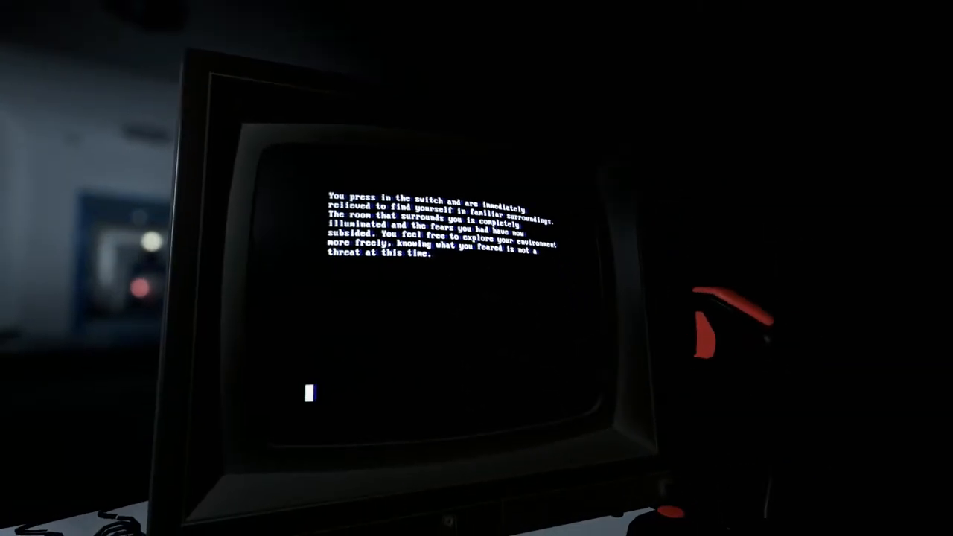
# - Enter RUN at the computer to start the program's switch passage
pyautogui.write('run')
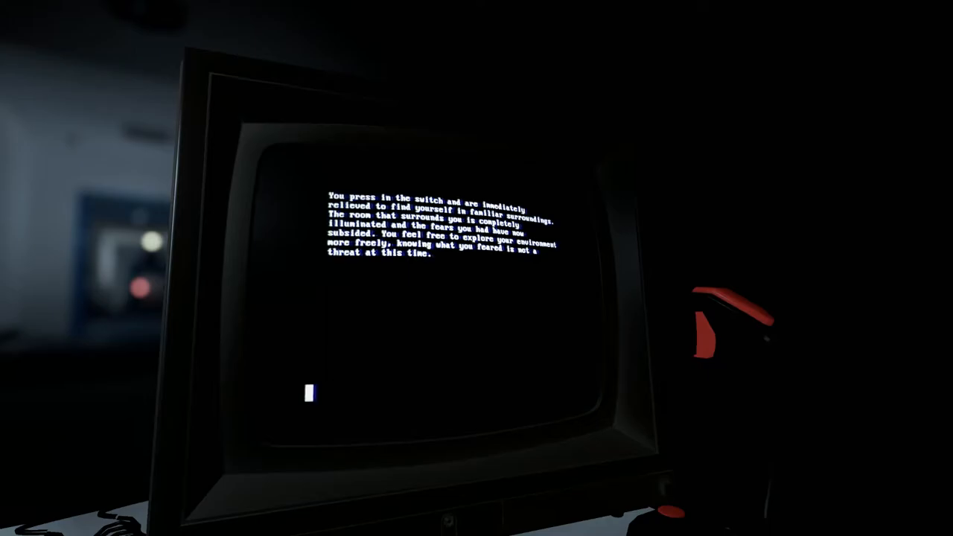
pyautogui.write('s')
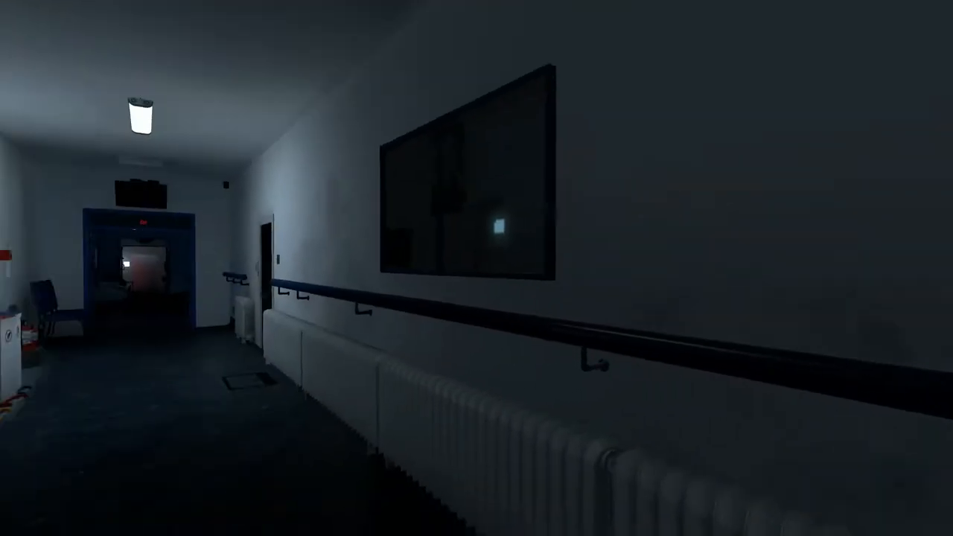
# - Look along the lit corridor past the wall-mounted screen and radiators
pyautogui.hscroll(-3)
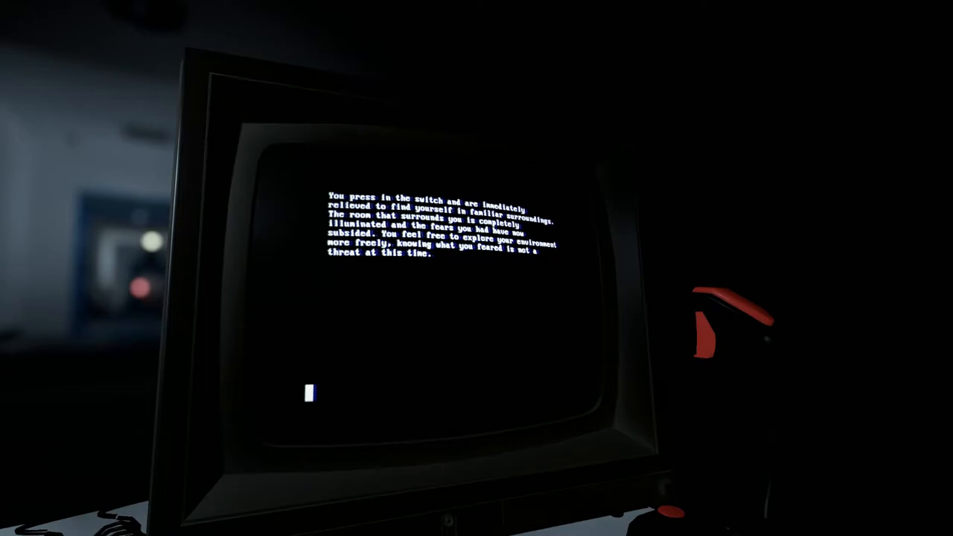
pyautogui.write('RUN')
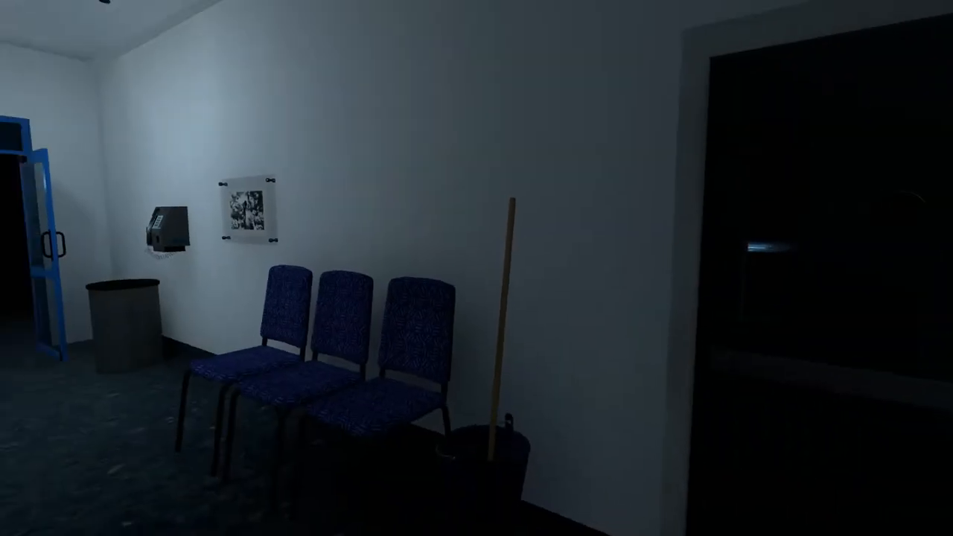
pyautogui.moveTo(476, 268)
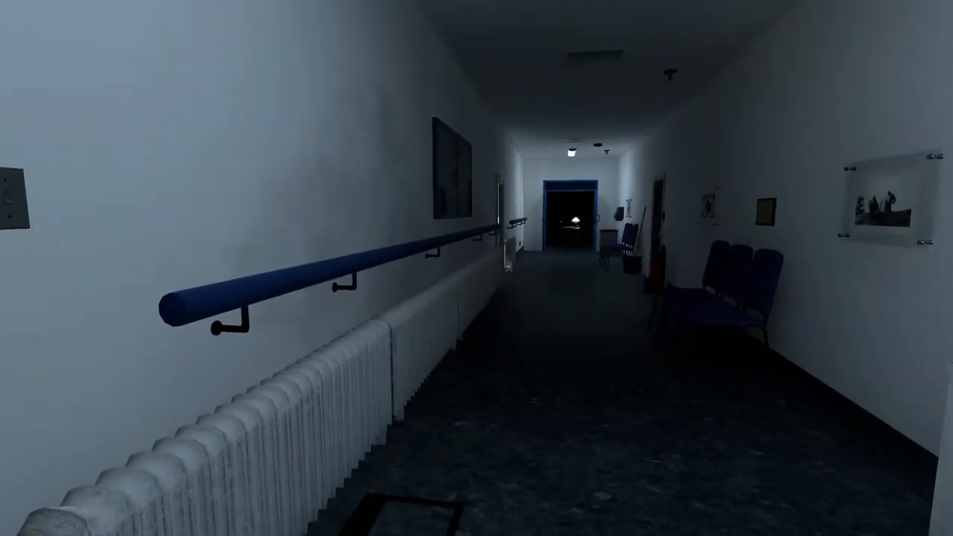
pyautogui.moveTo(476, 268)
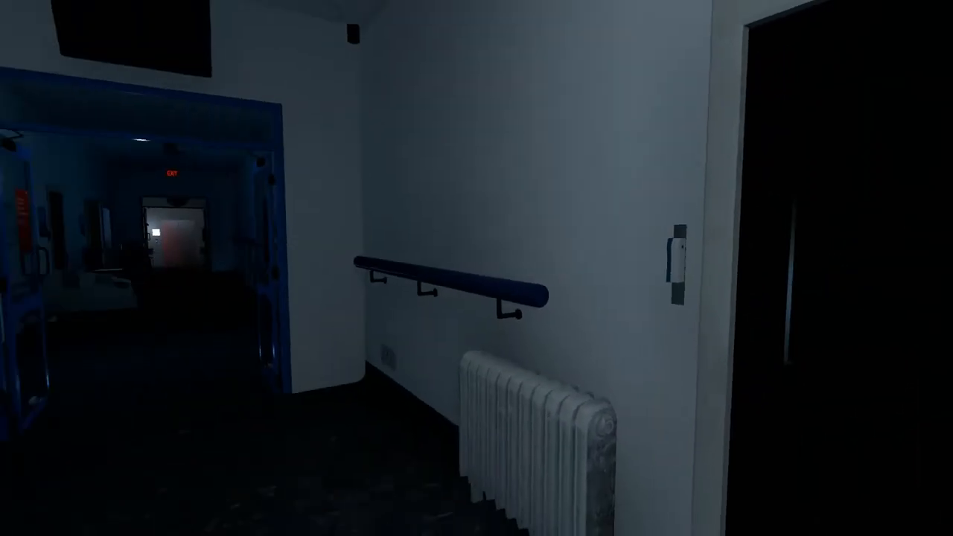